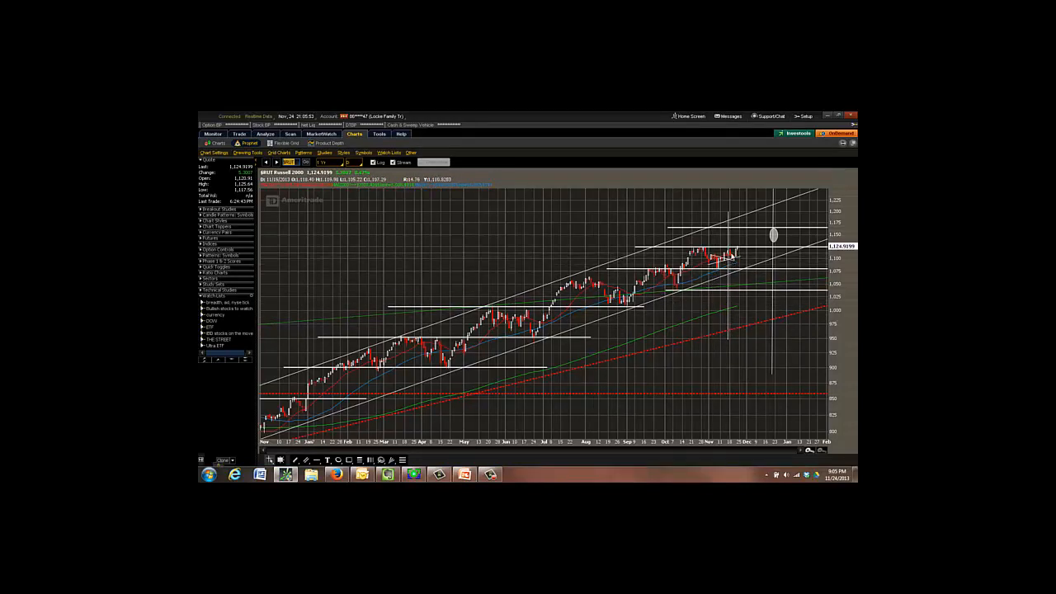
pyautogui.moveTo(737, 264)
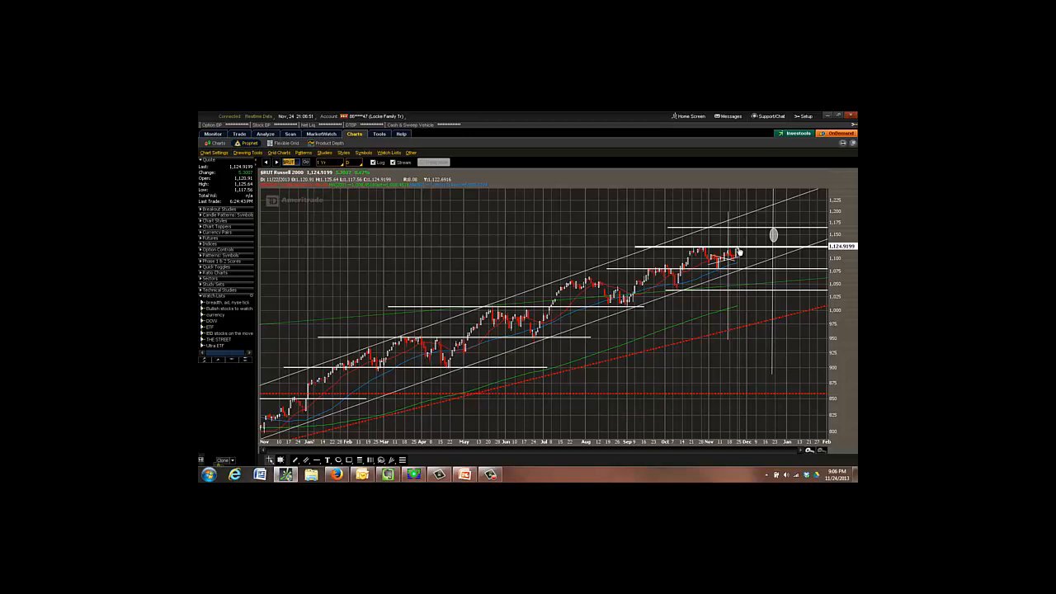
pyautogui.moveTo(627, 279)
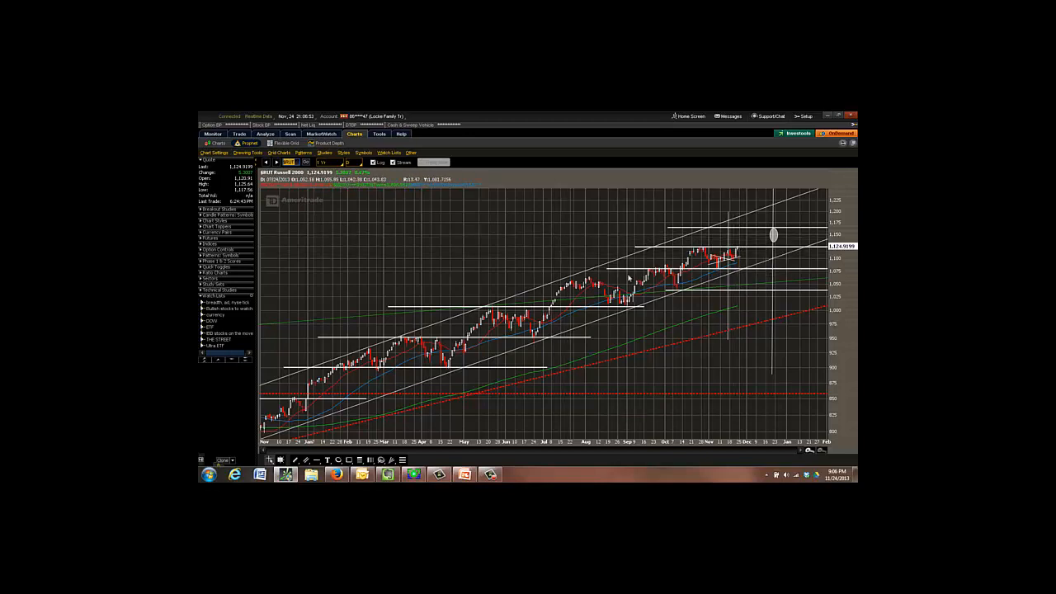
pyautogui.moveTo(756, 240)
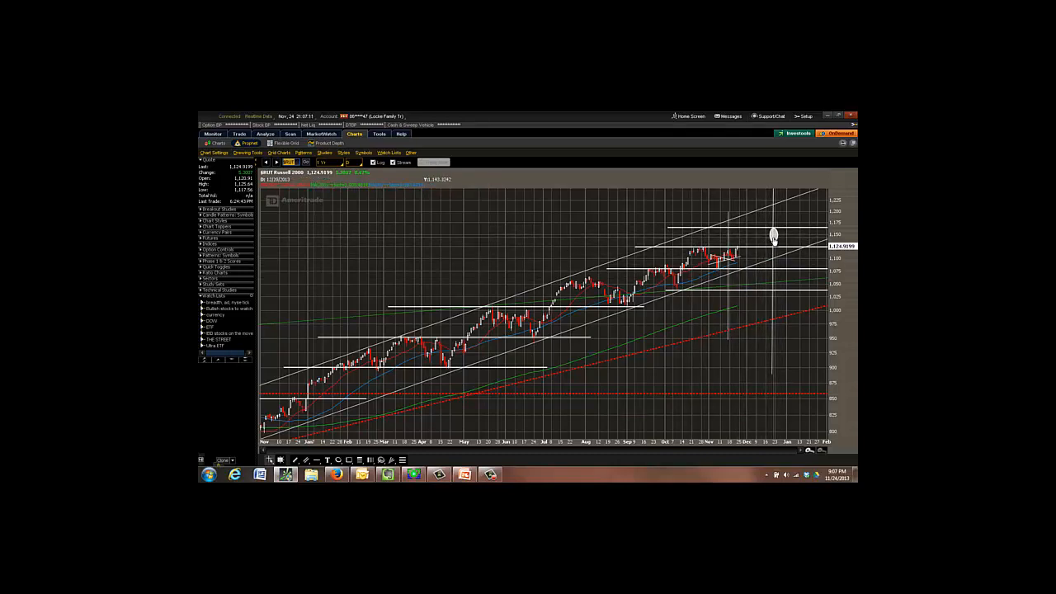
pyautogui.moveTo(733, 249)
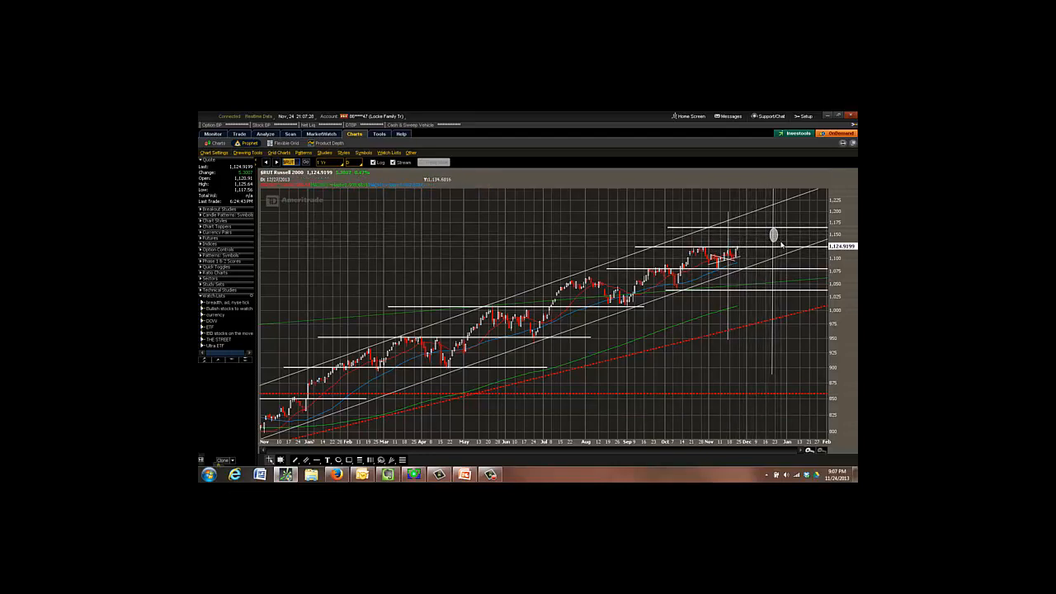
pyautogui.moveTo(730, 248)
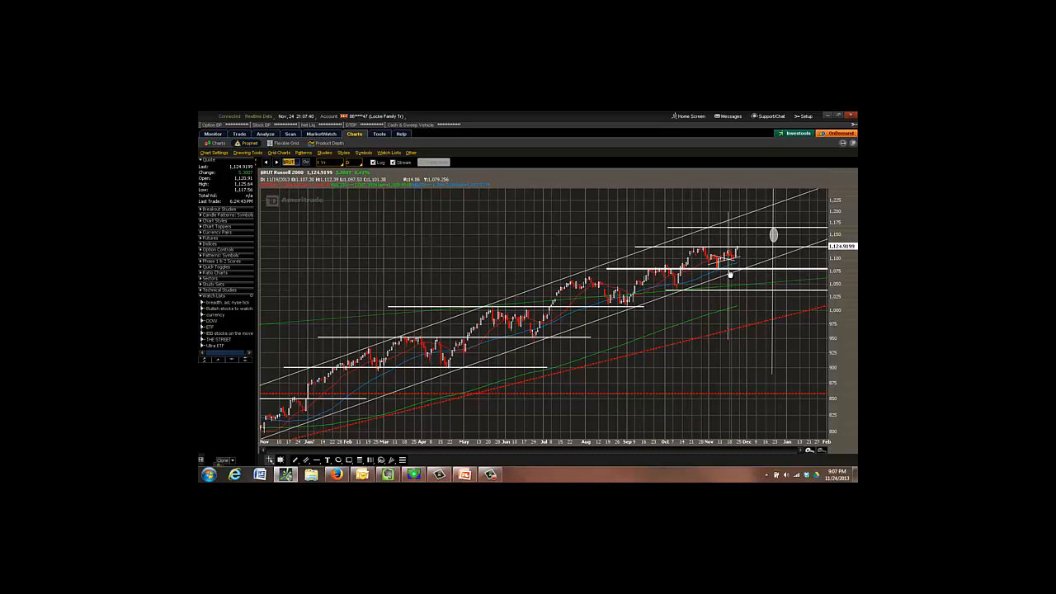
pyautogui.moveTo(590, 284)
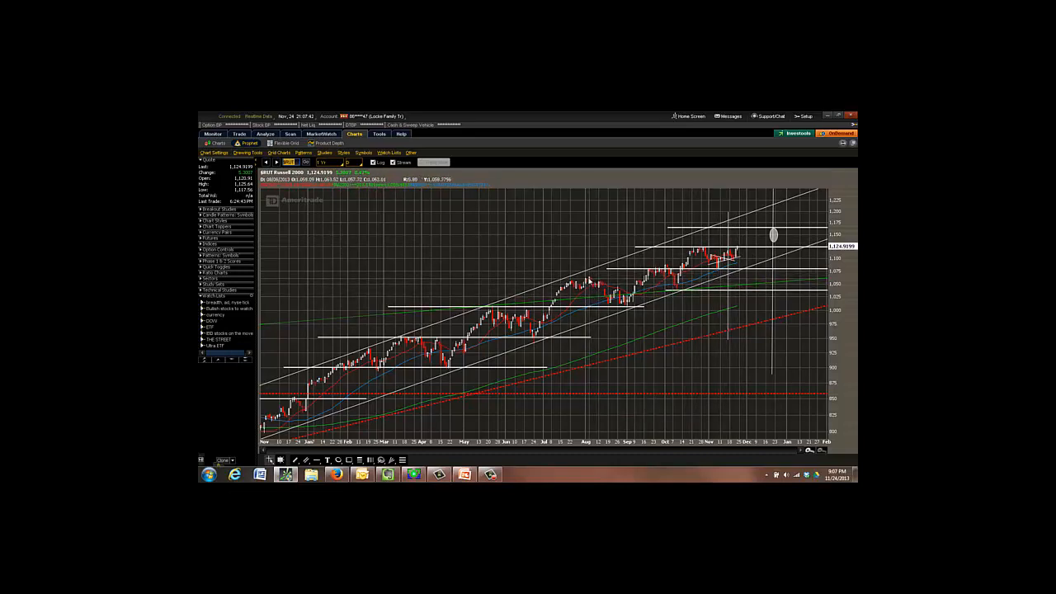
pyautogui.moveTo(623, 285)
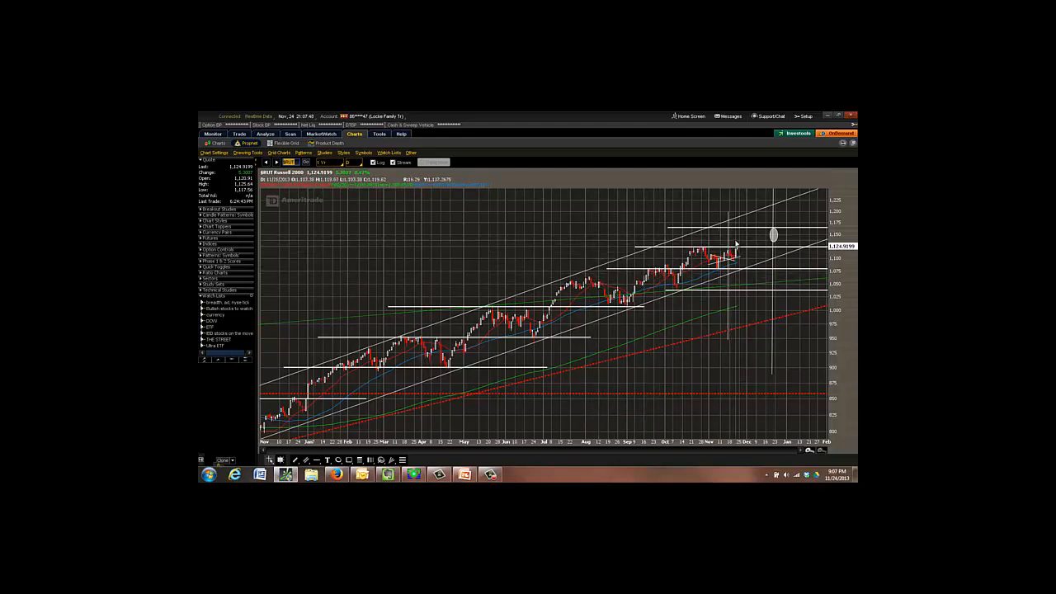
pyautogui.moveTo(738, 249)
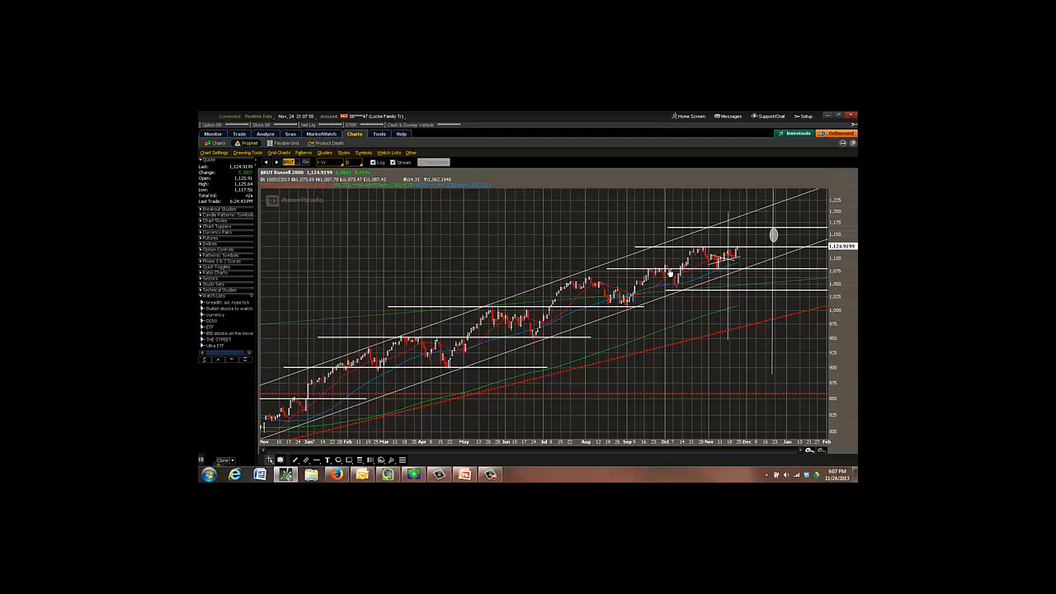
pyautogui.moveTo(738, 250)
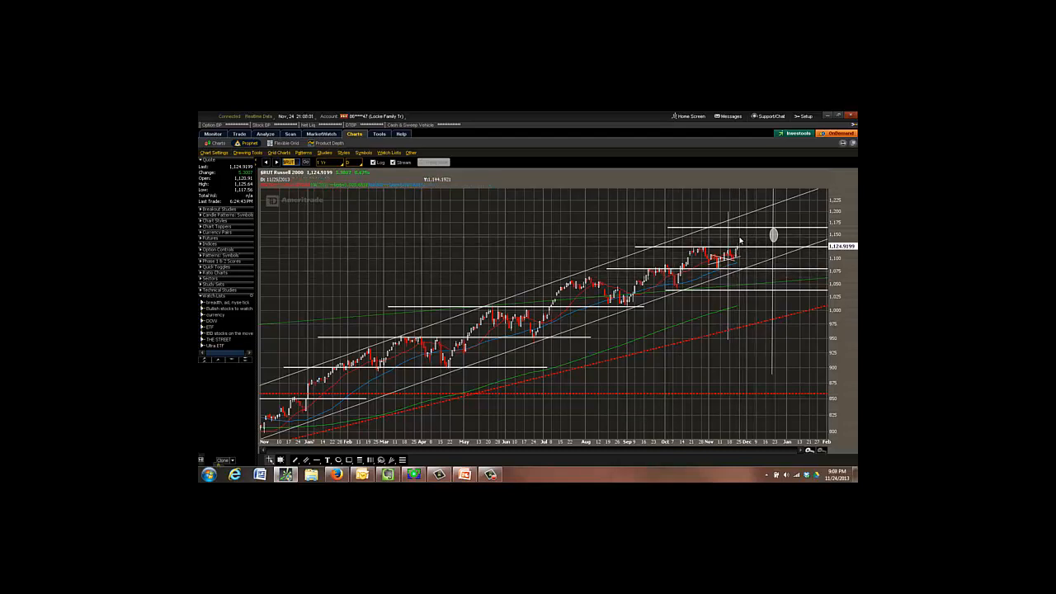
pyautogui.moveTo(772, 235)
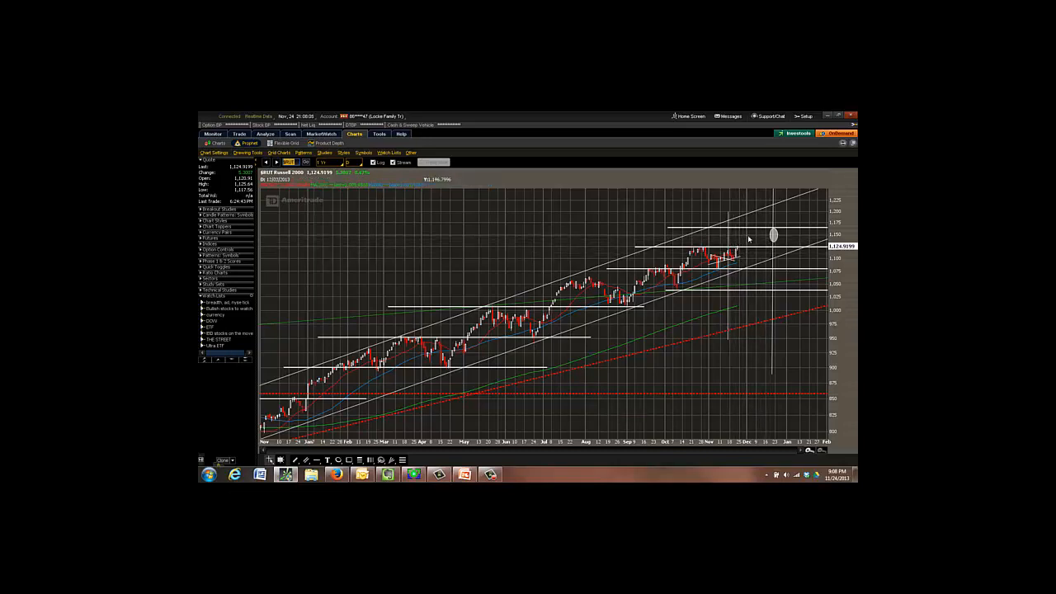
pyautogui.moveTo(671, 232)
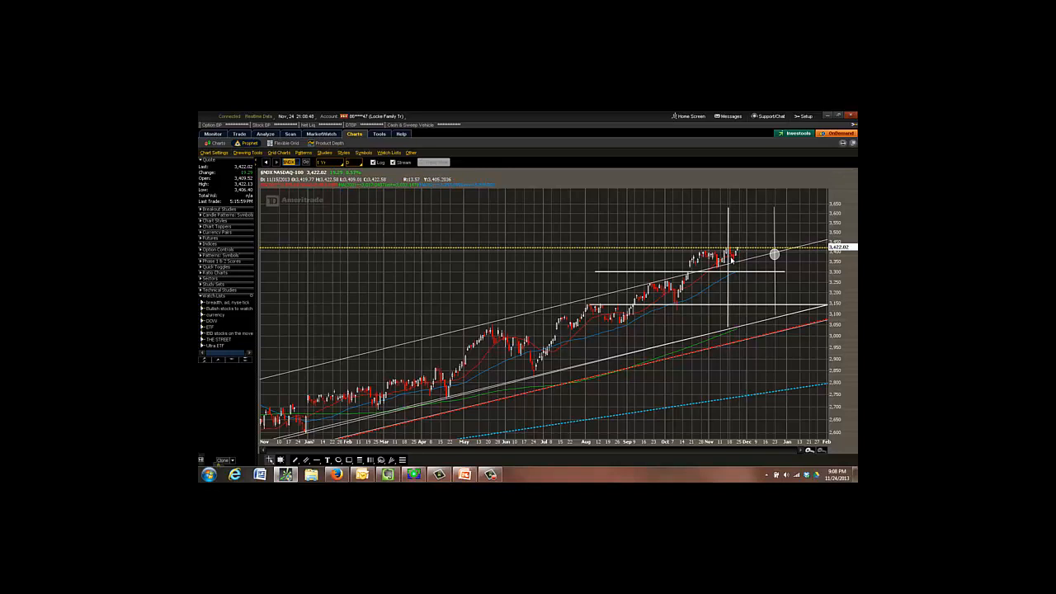
pyautogui.moveTo(737, 254)
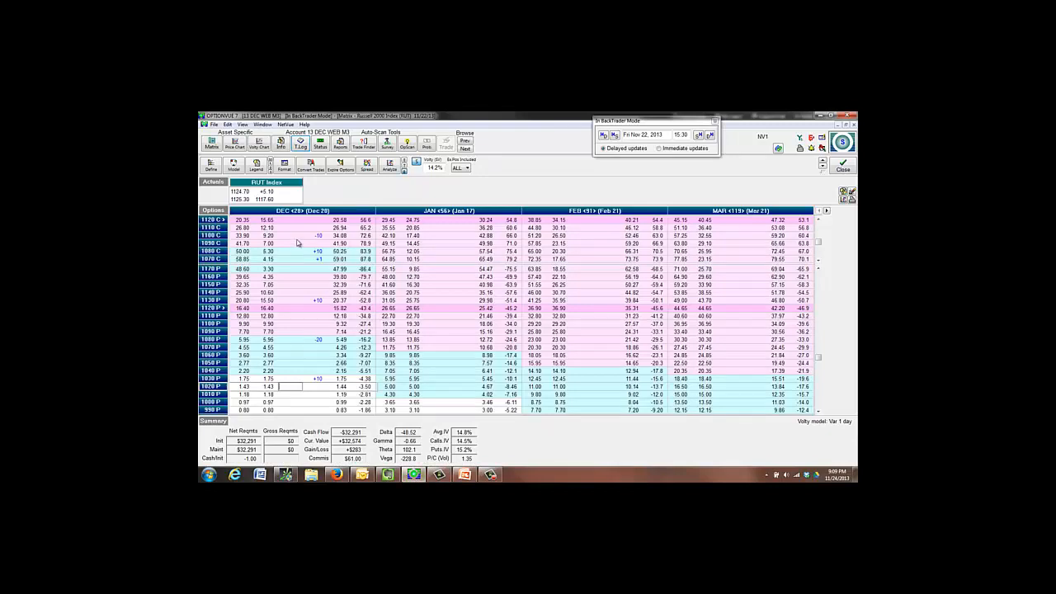
pyautogui.moveTo(324, 198)
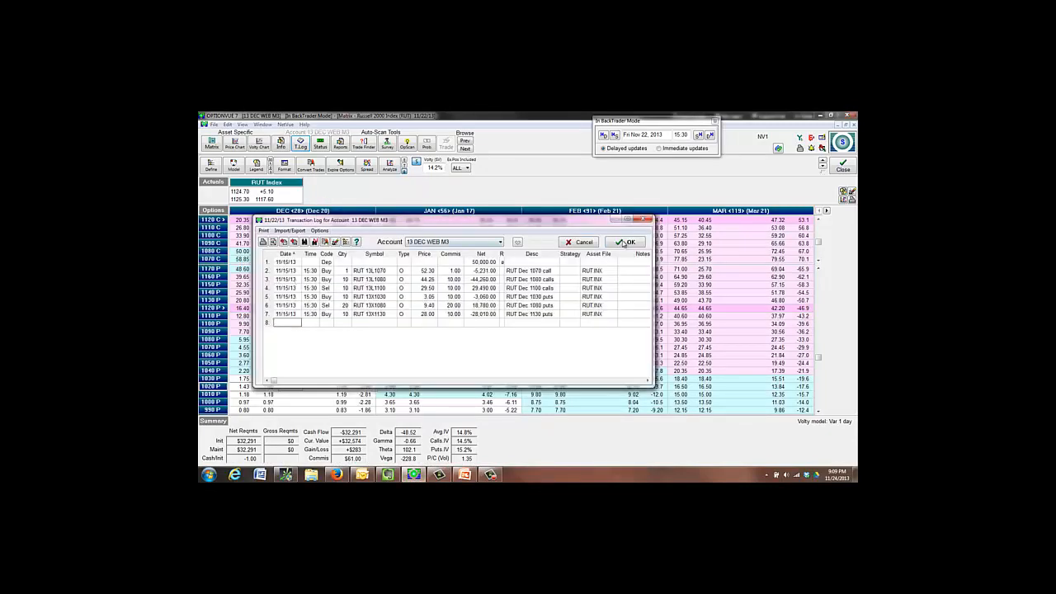
# Step: Bring up the RUT options matrix for the 13 DEC WEB M3 account in OptionVue
pyautogui.click(626, 242)
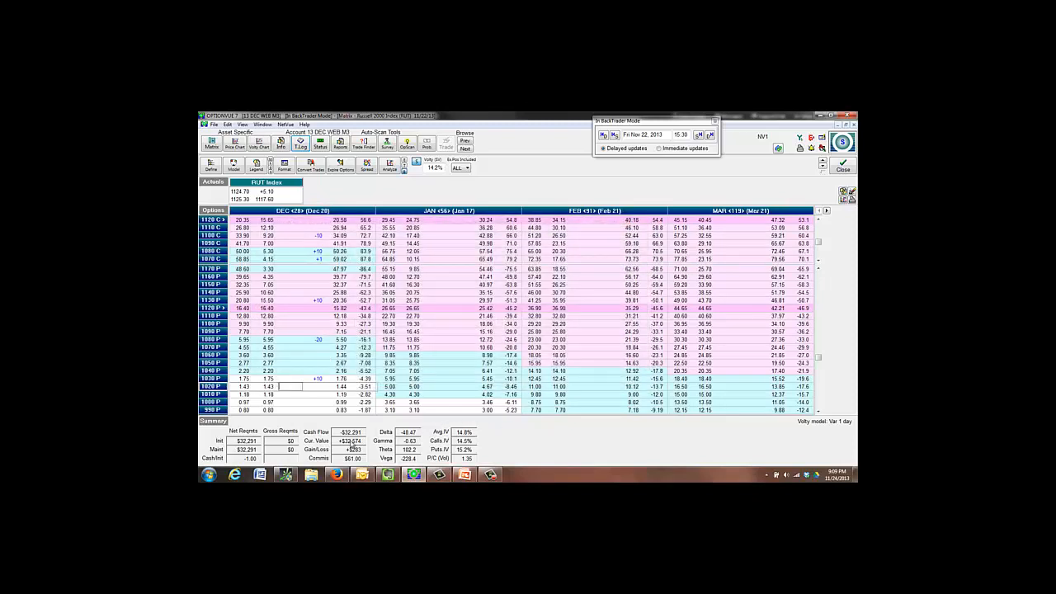
pyautogui.moveTo(312, 256)
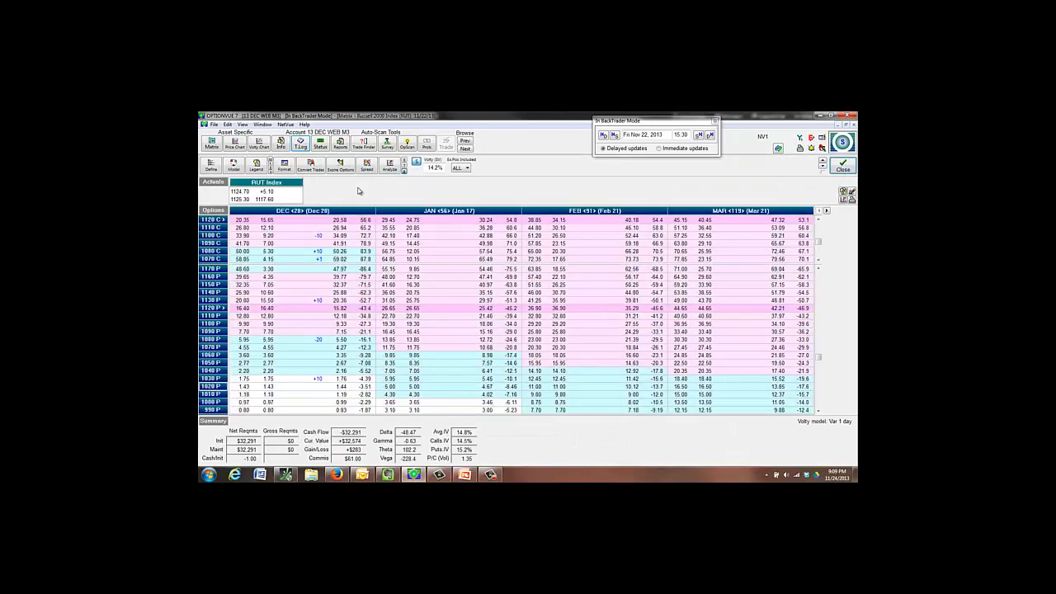
# Step: Select the 13 DEC BB account from the saved accounts list
pyautogui.click(346, 133)
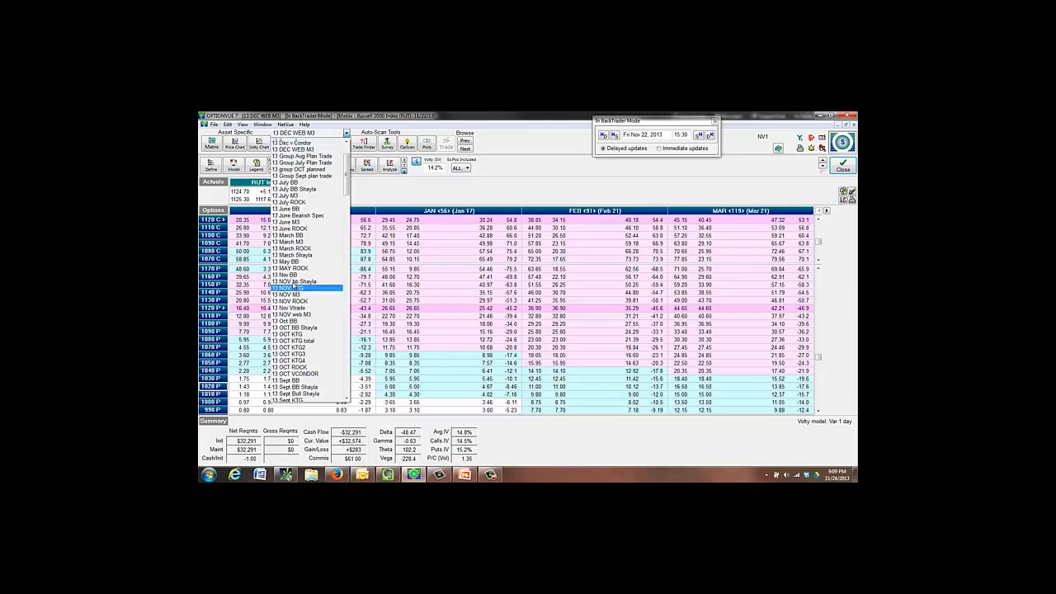
pyautogui.click(285, 288)
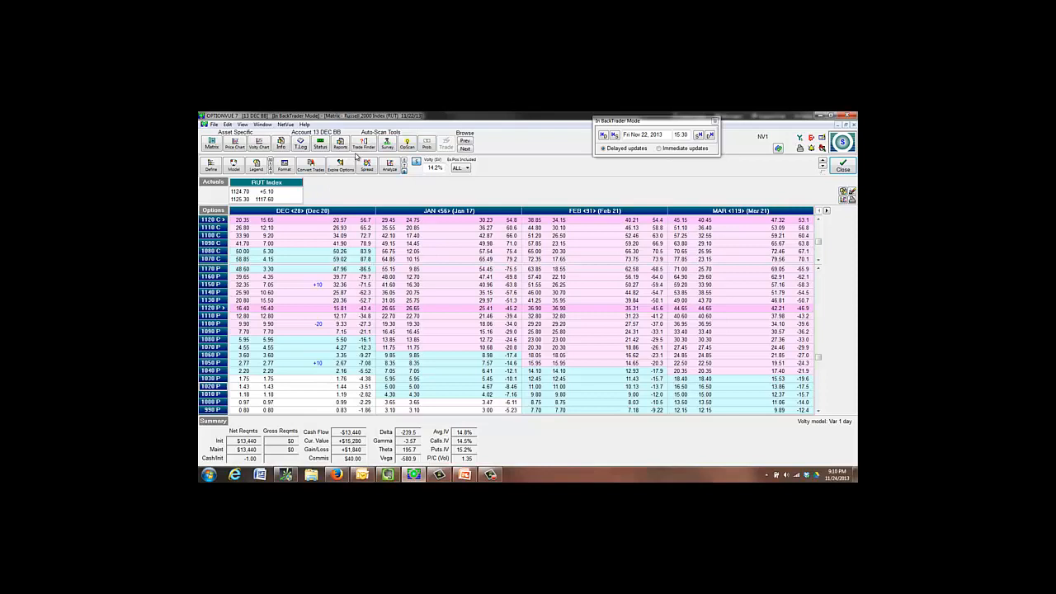
# Step: Switch to the 13 Dec v Condor account to view its P/L graph
pyautogui.click(345, 133)
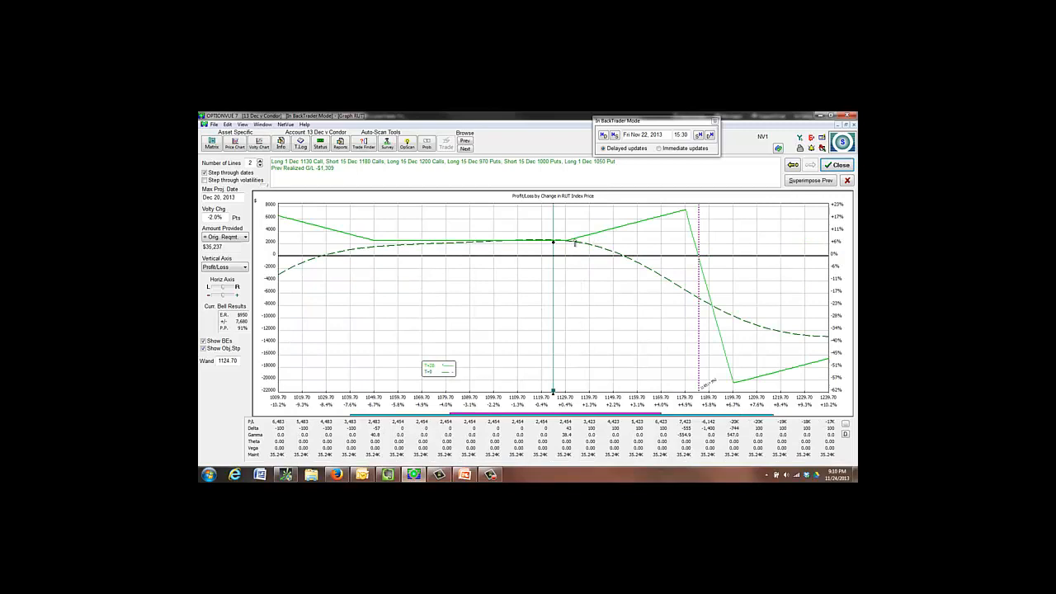
pyautogui.moveTo(443, 380)
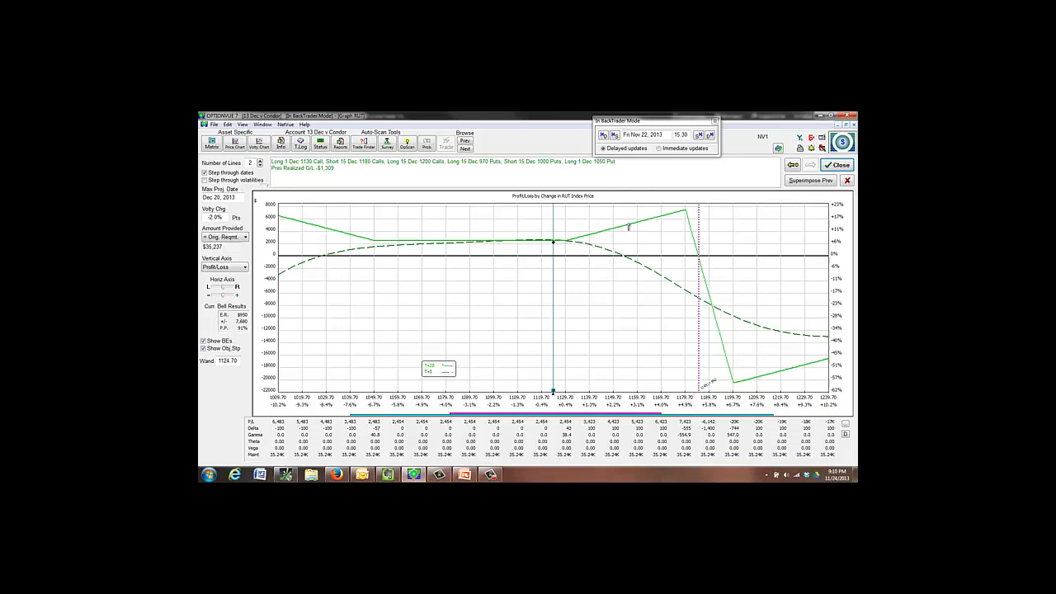
pyautogui.moveTo(562, 242)
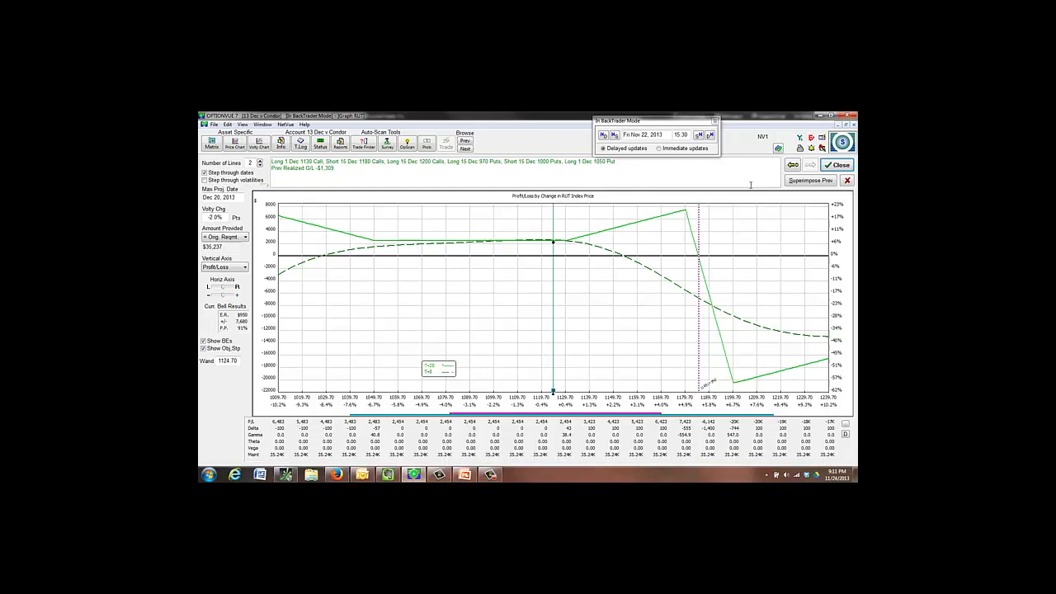
pyautogui.moveTo(343, 238)
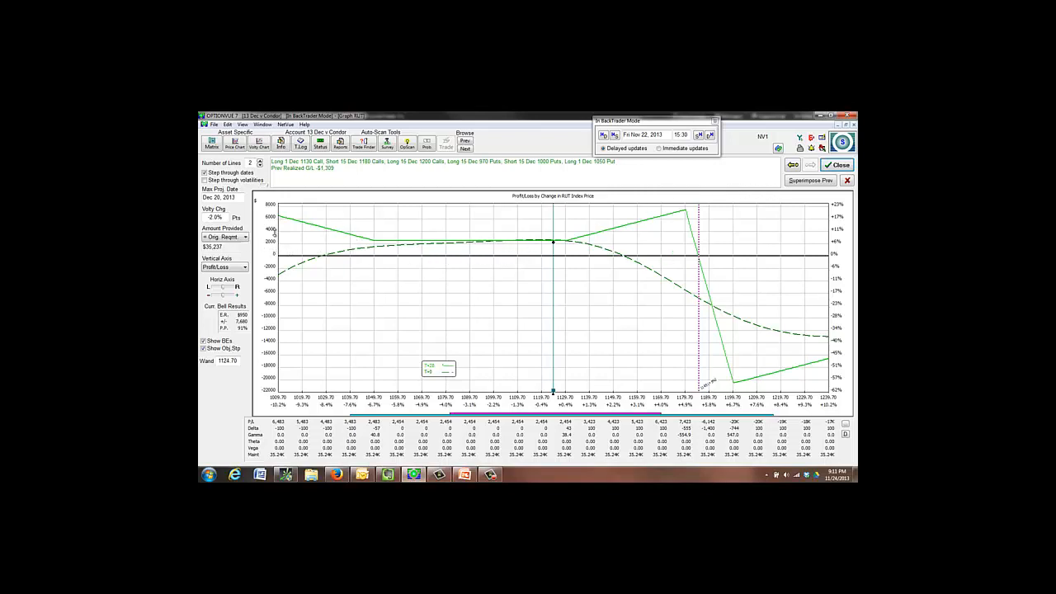
pyautogui.moveTo(599, 241)
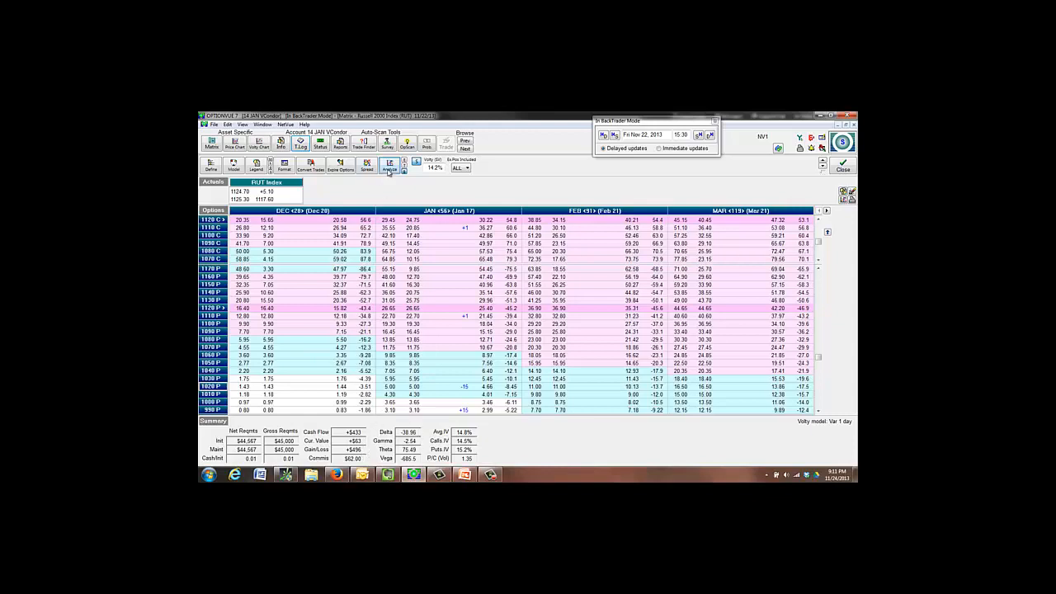
# Step: Close the graph and return to the RUT options matrix view
pyautogui.click(389, 164)
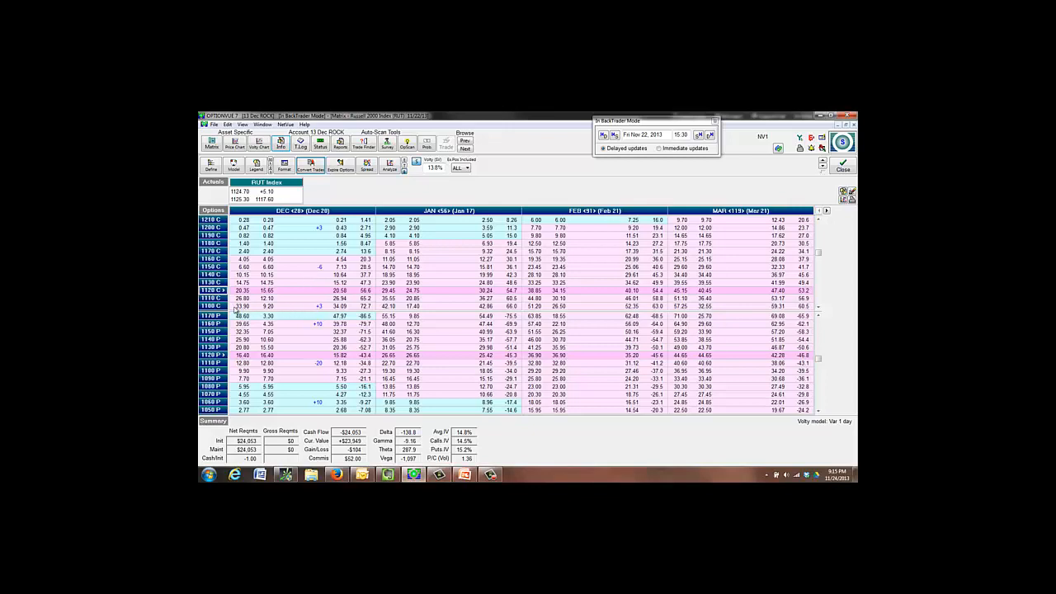
pyautogui.moveTo(379, 196)
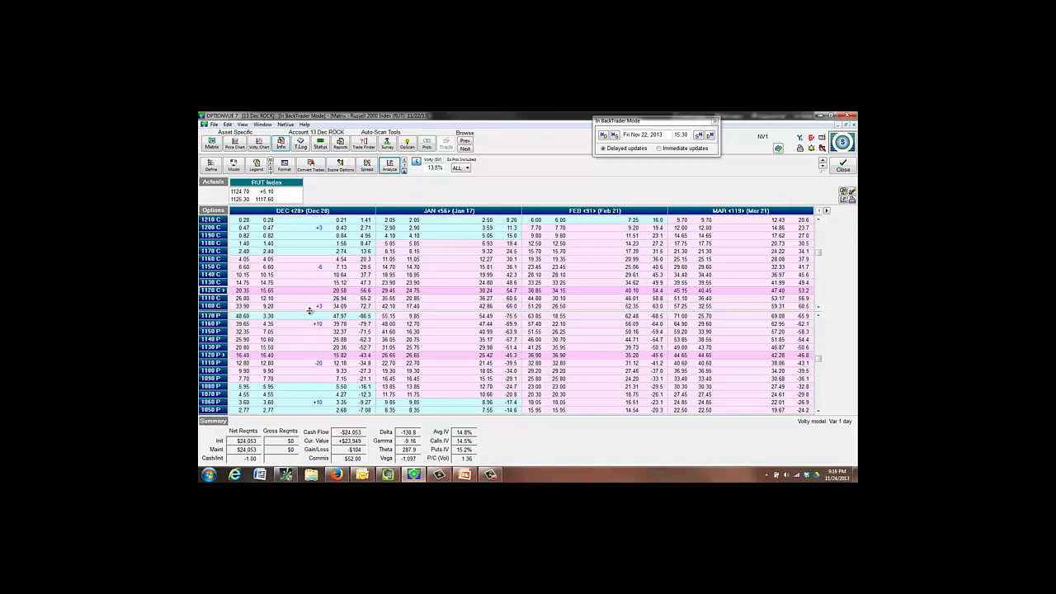
pyautogui.moveTo(262, 367)
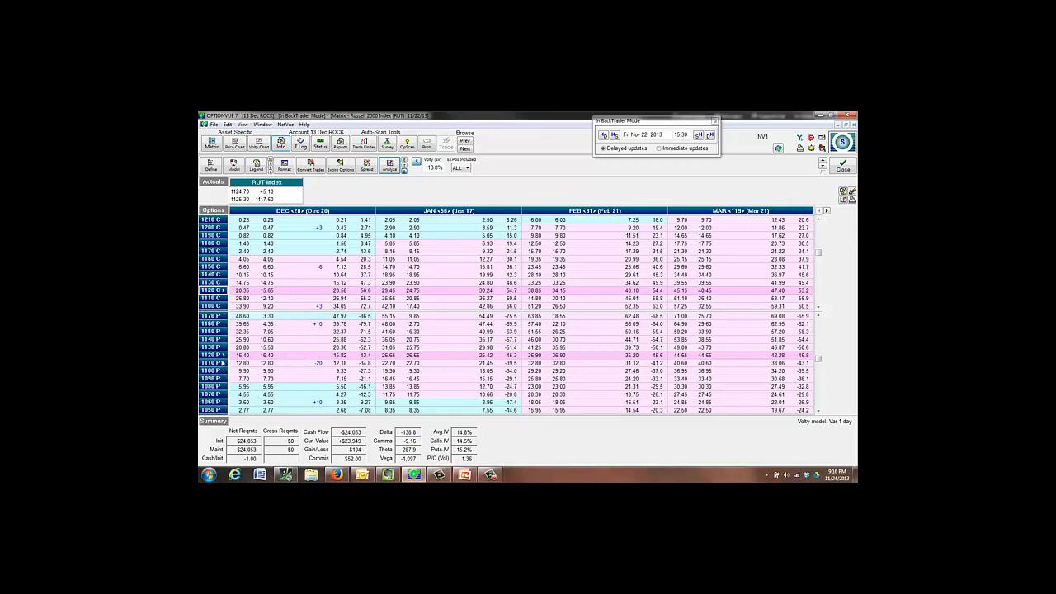
pyautogui.moveTo(310, 425)
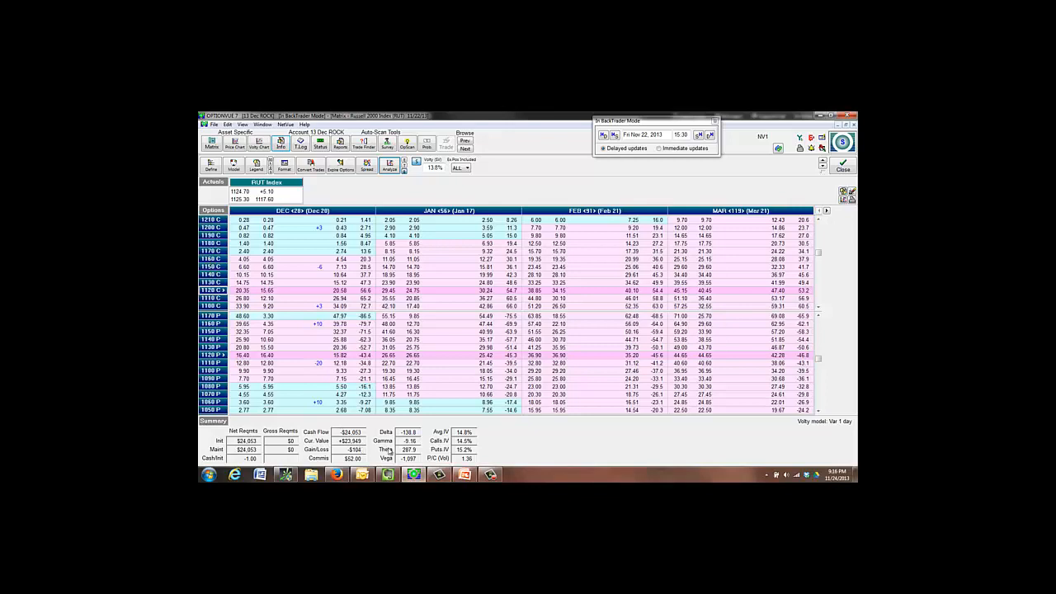
pyautogui.moveTo(575, 461)
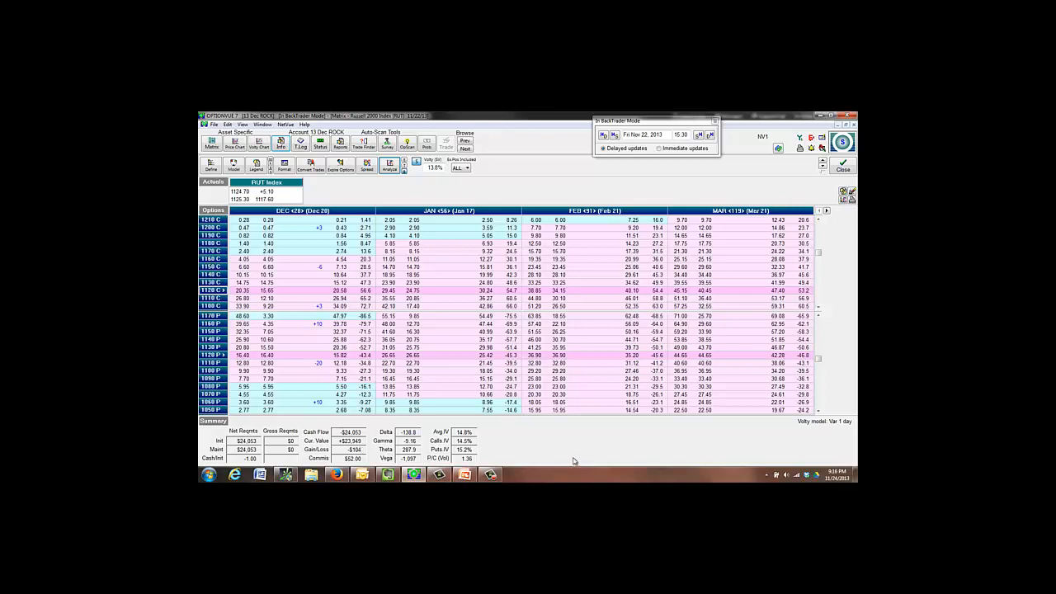